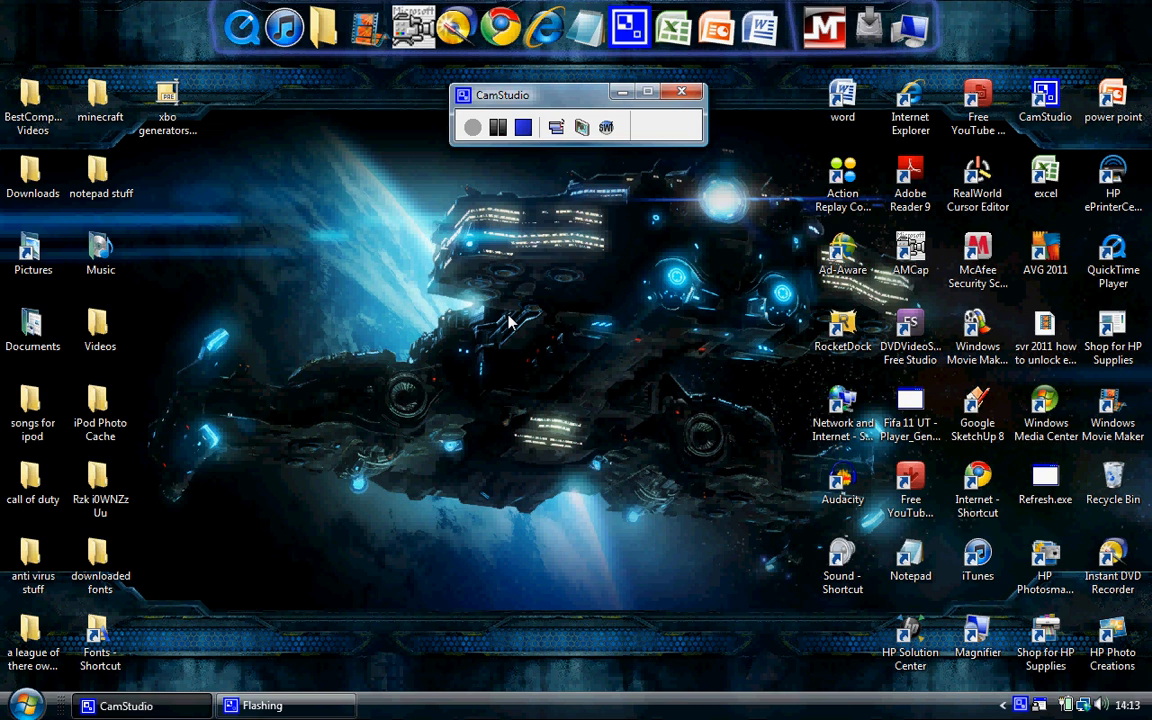
Create a new desktop folder named 'hello youtube'.
right_click(512, 320)
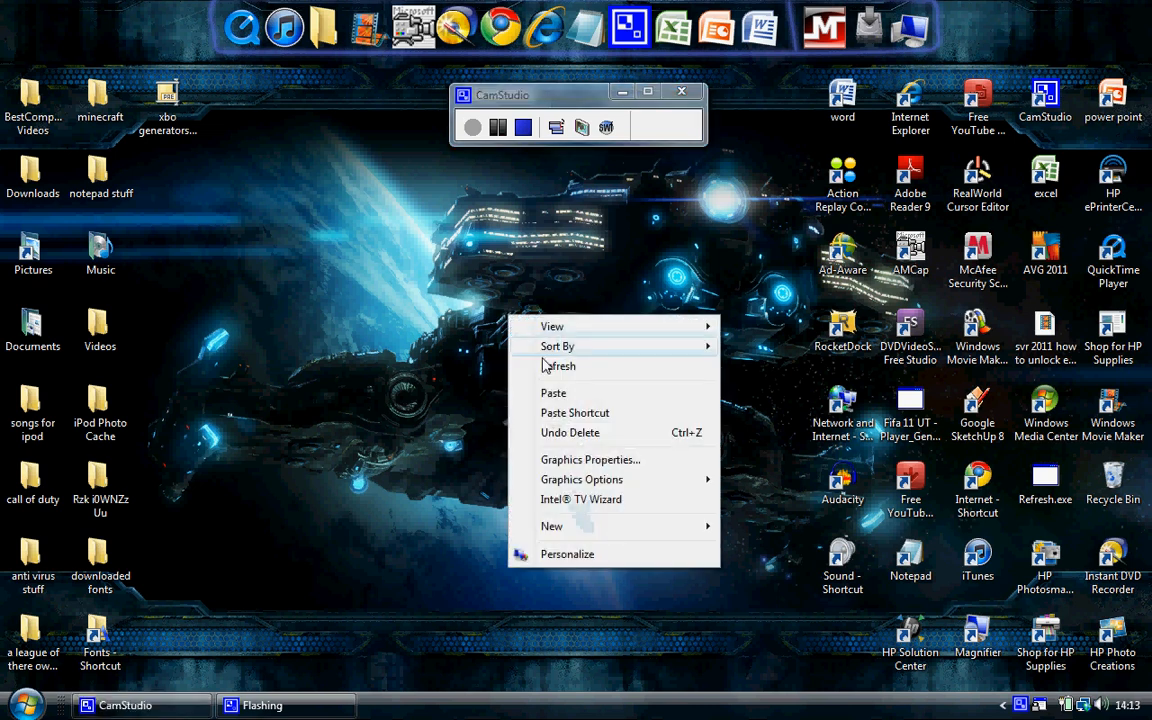
left_click(552, 526)
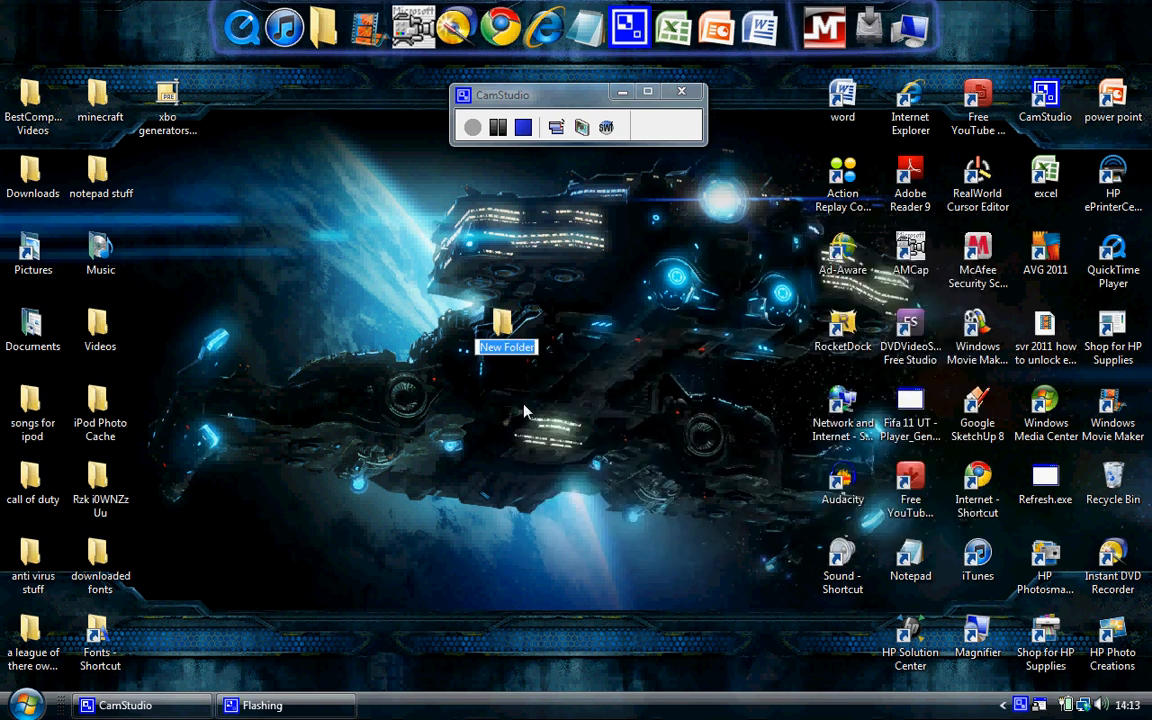
type("hello")
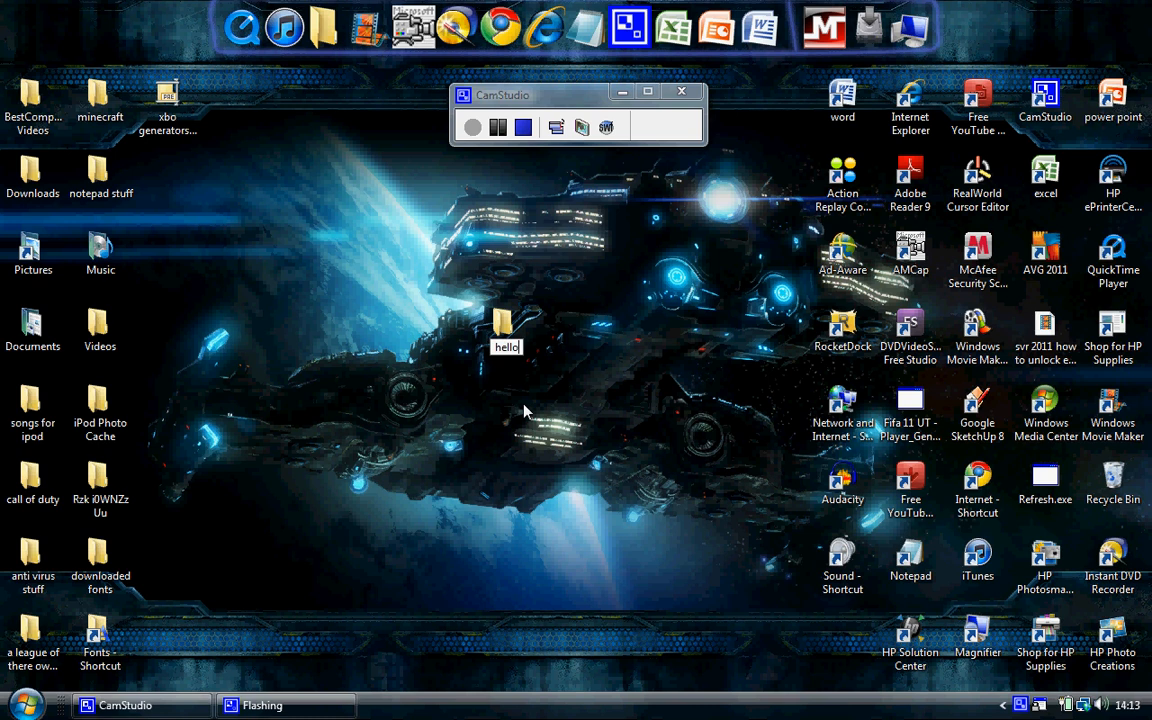
type("youtube")
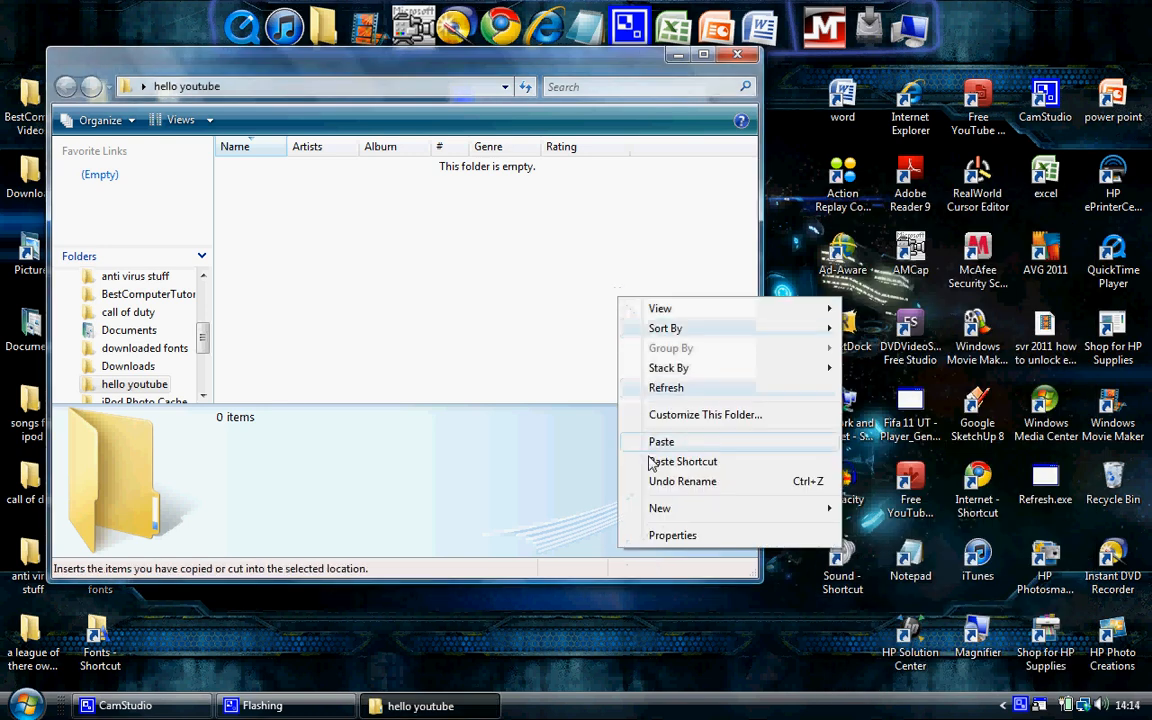
left_click(660, 442)
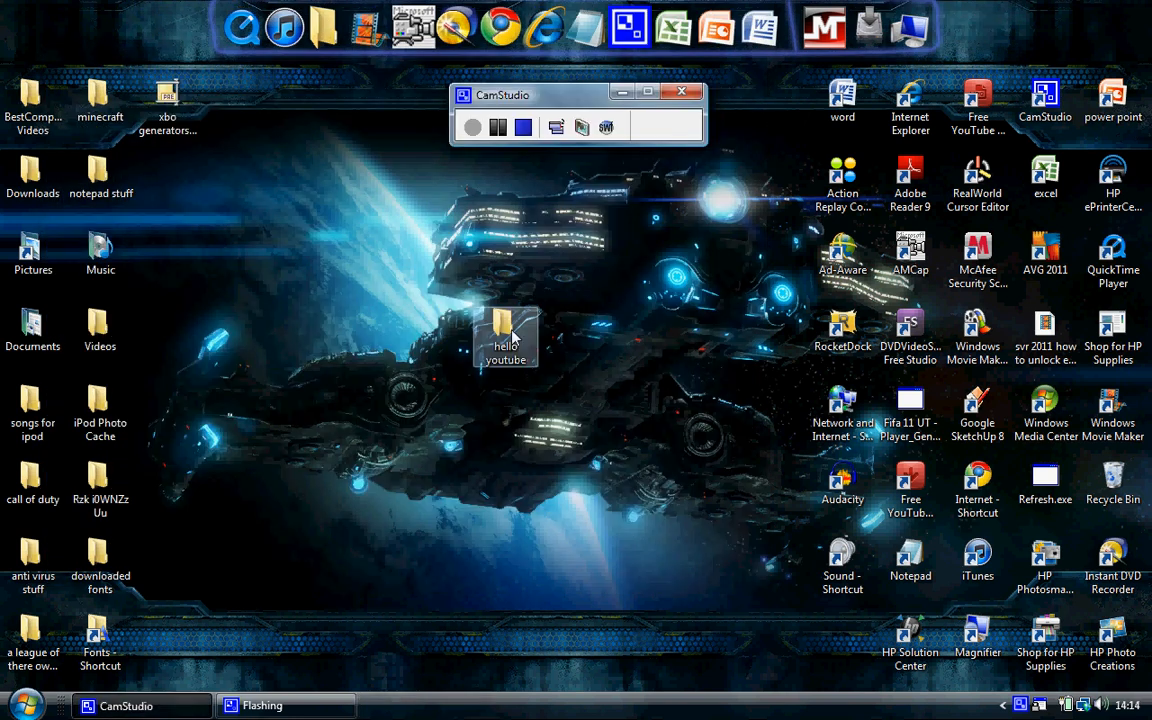
mouse_move(516, 324)
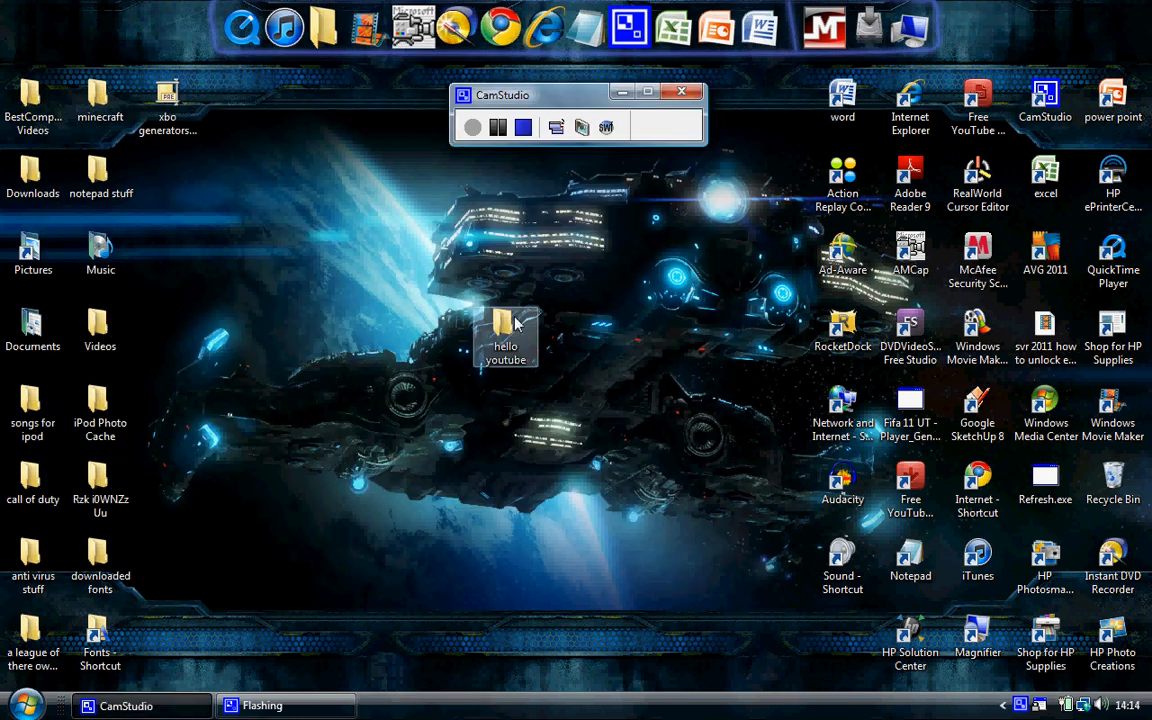
Compress the folder to 'hello youtube.zip' with PowerArchiver and open the zip.
right_click(508, 336)
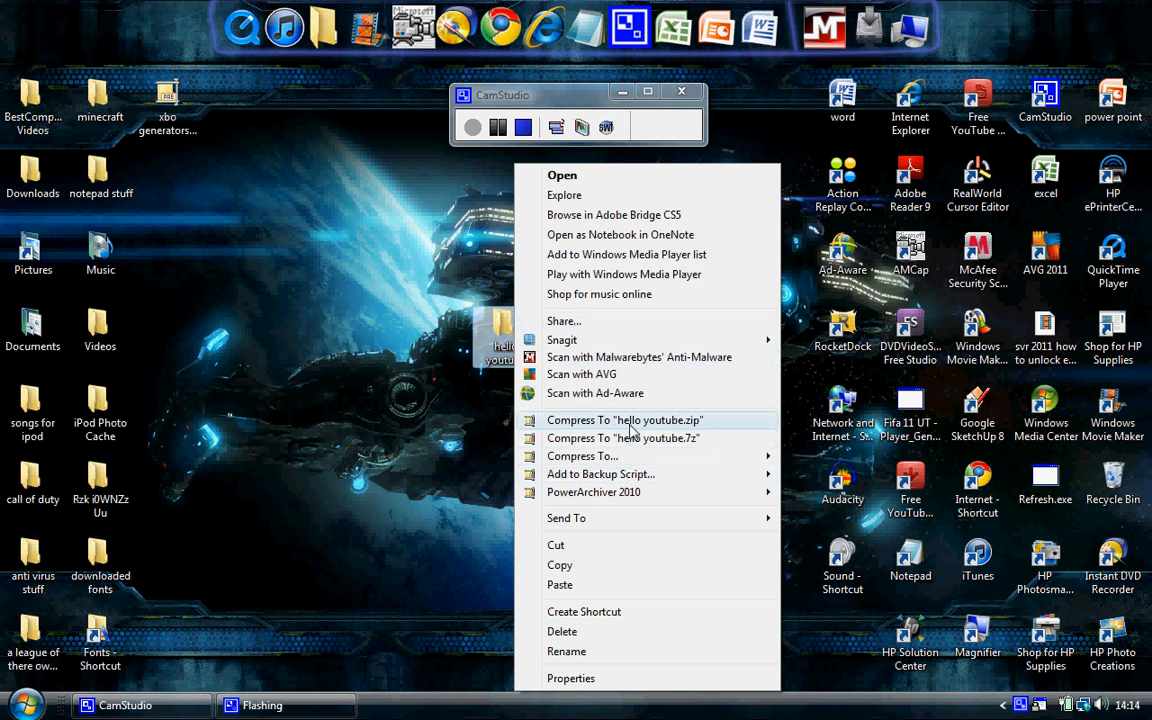
mouse_move(644, 432)
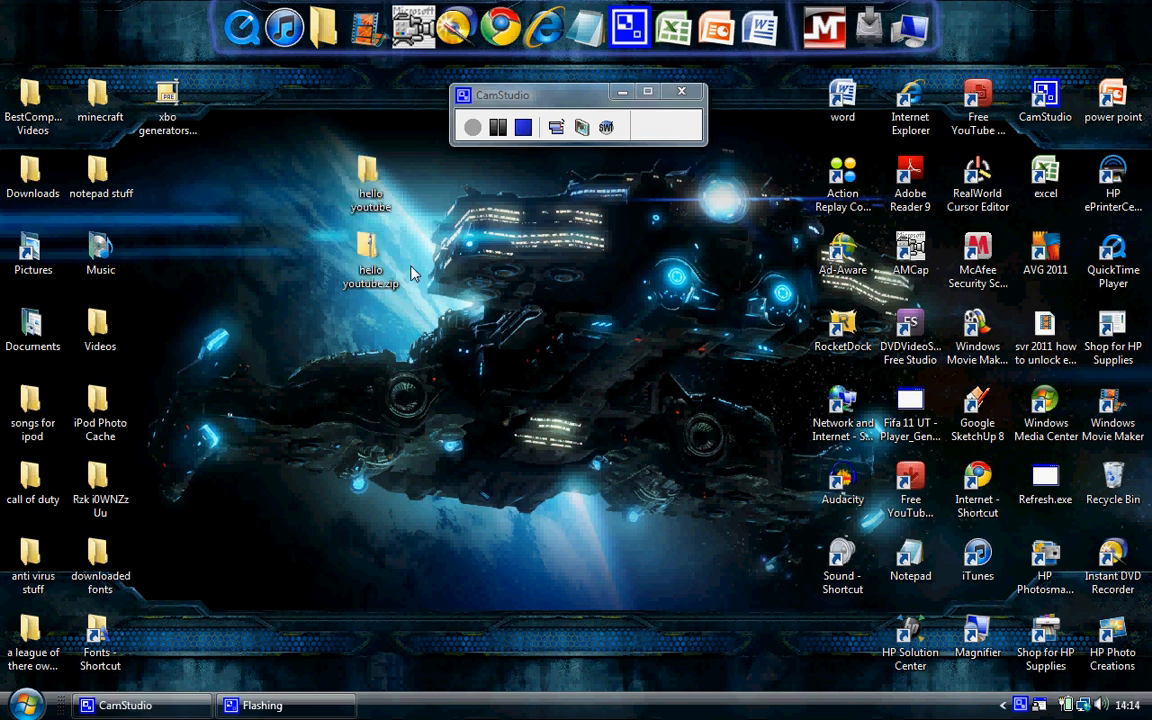
left_click_drag(370, 260, 572, 336)
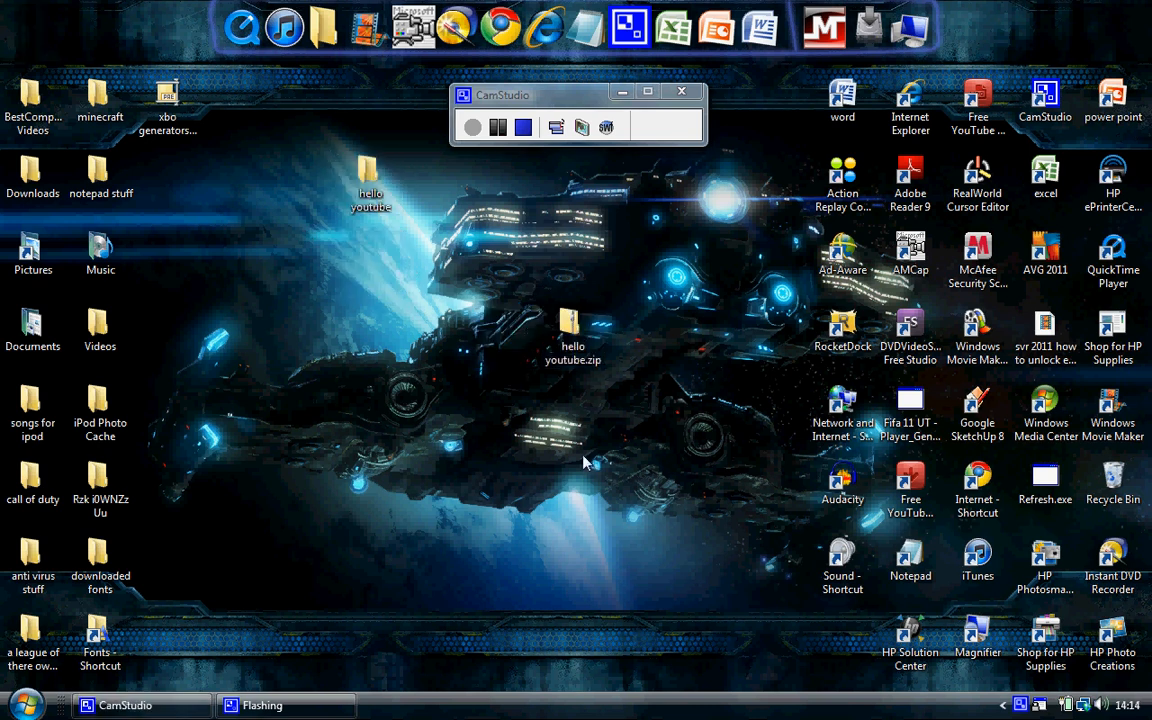
double_click(572, 336)
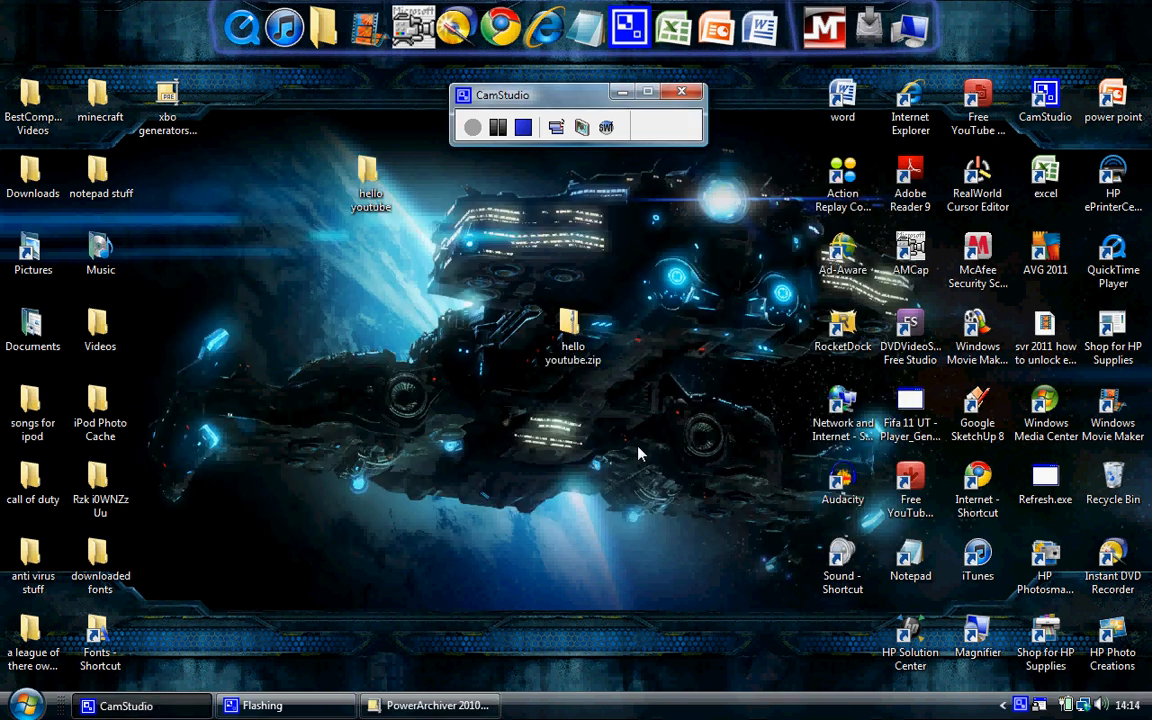
mouse_move(860, 224)
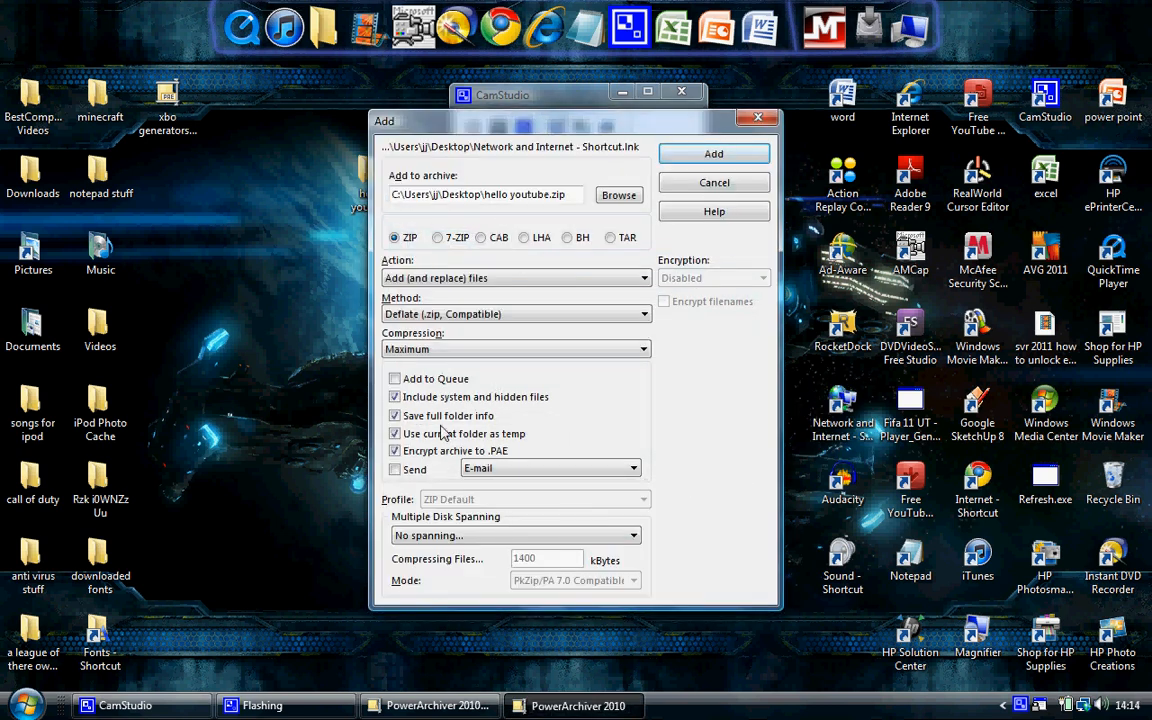
mouse_move(438, 452)
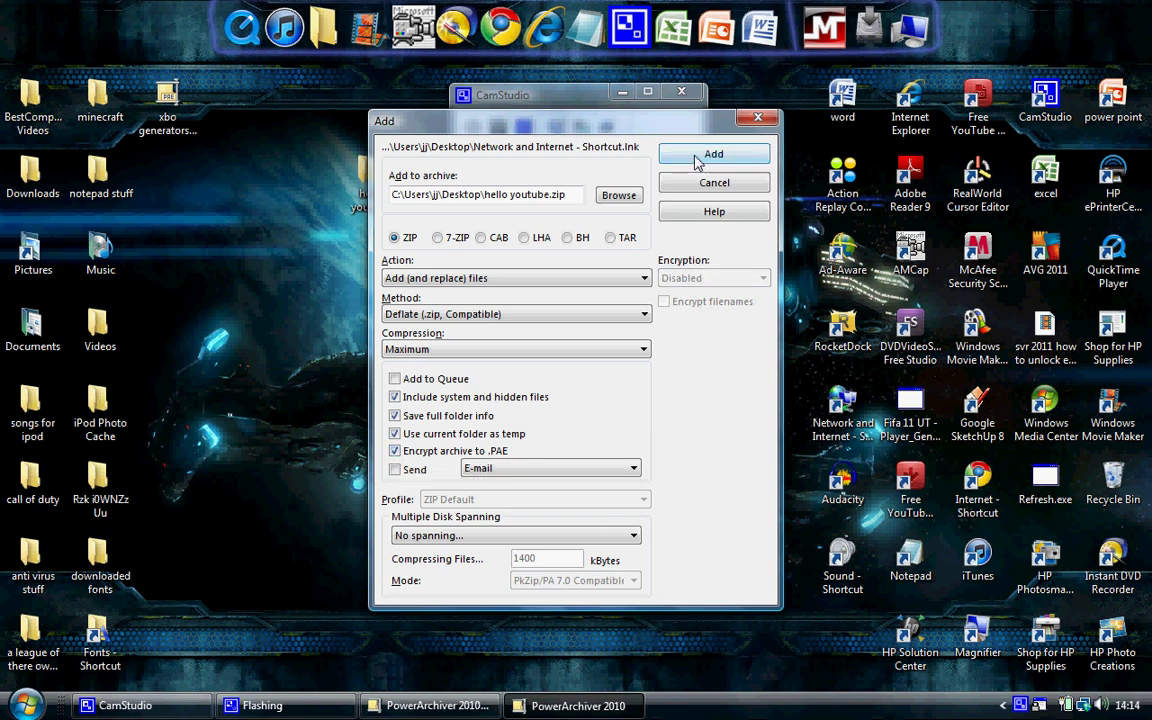
Create the .PAE-encrypted archive and protect it with a password.
left_click(712, 152)
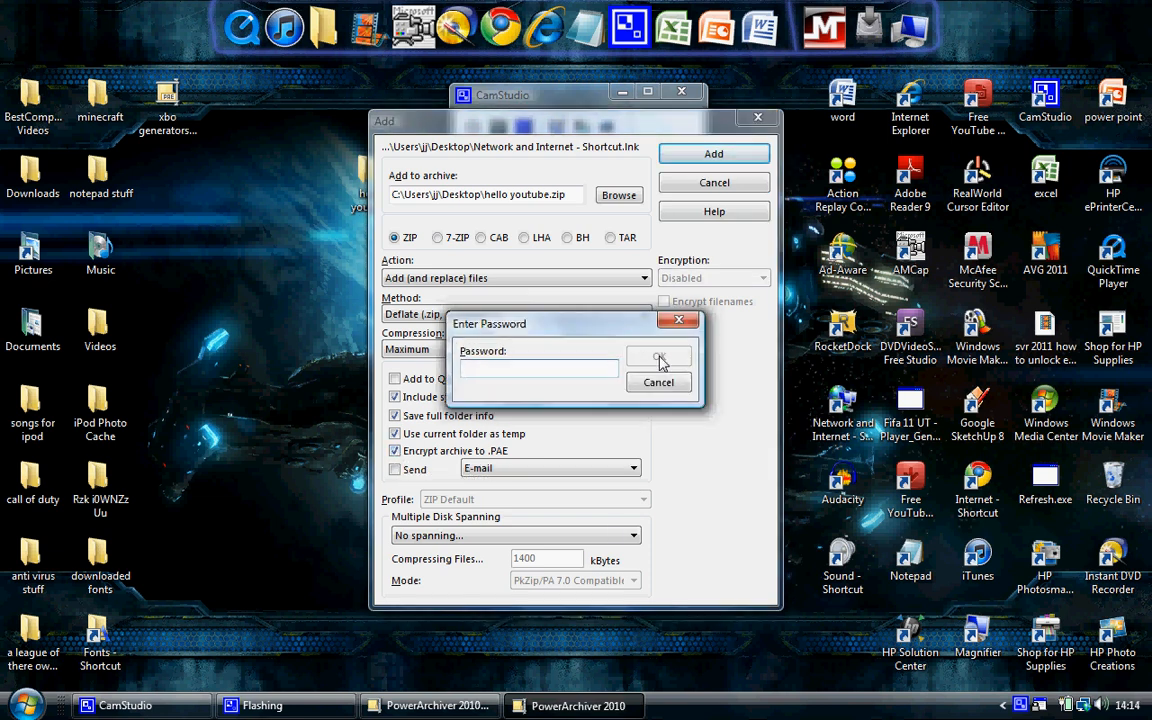
type("***")
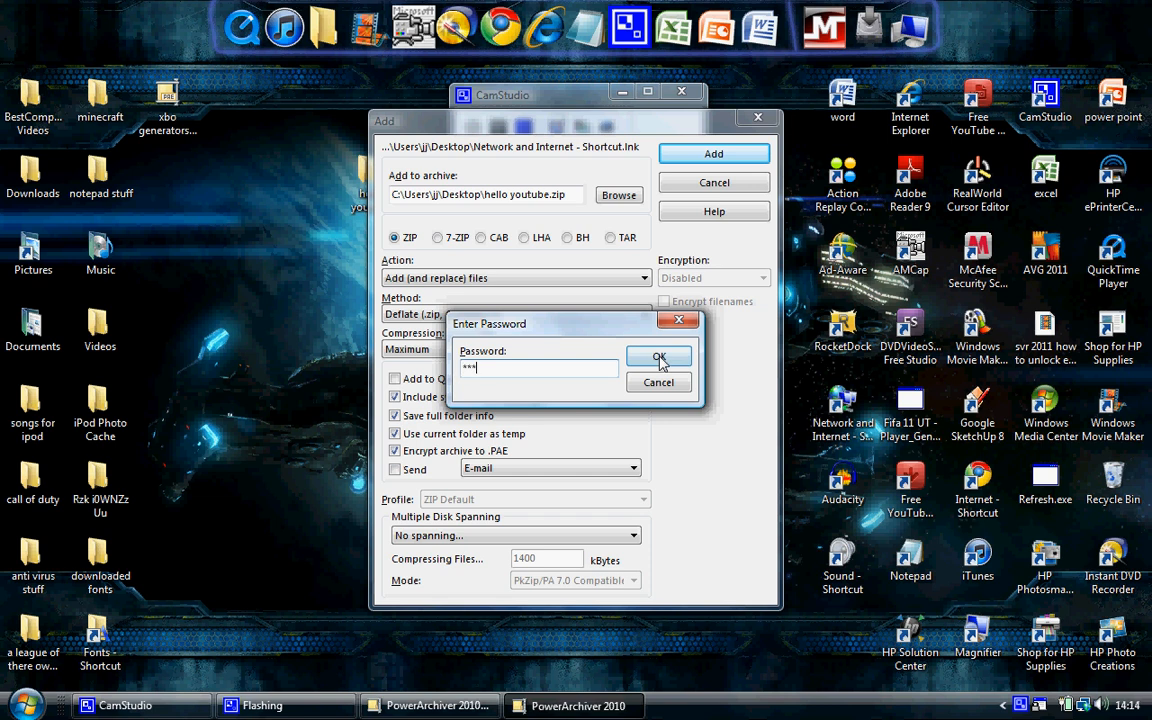
left_click(660, 360)
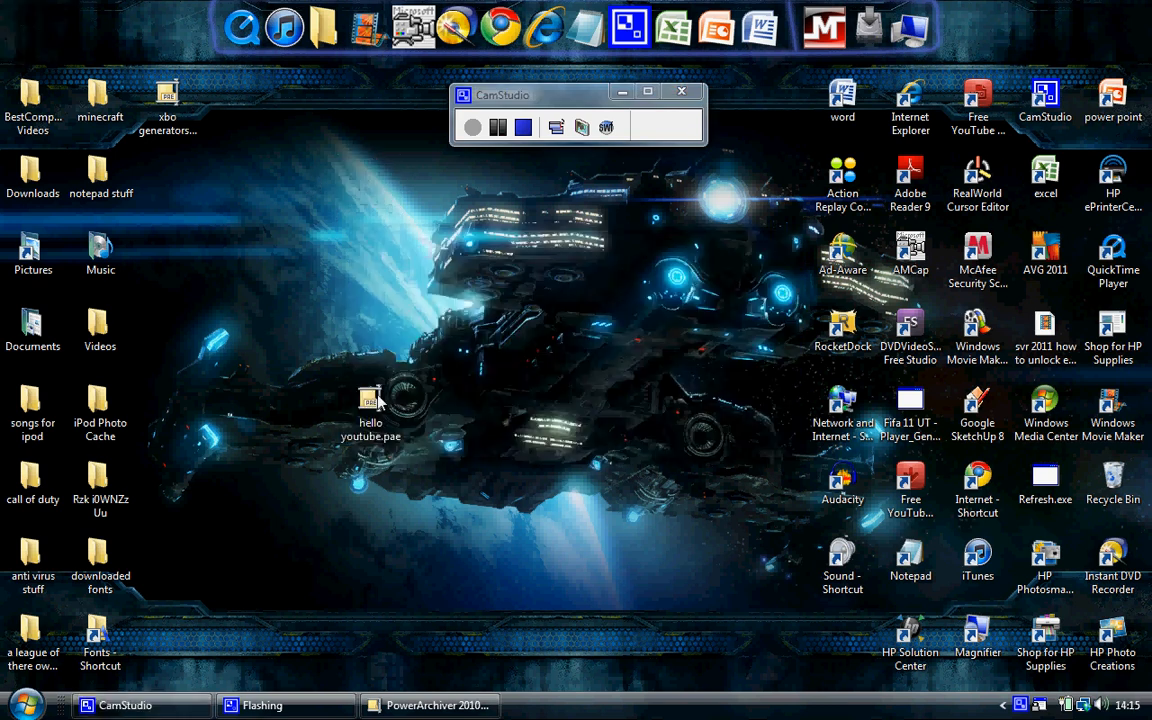
Move hello youtube.pae toward the desktop centre and open it.
left_click_drag(372, 400, 504, 336)
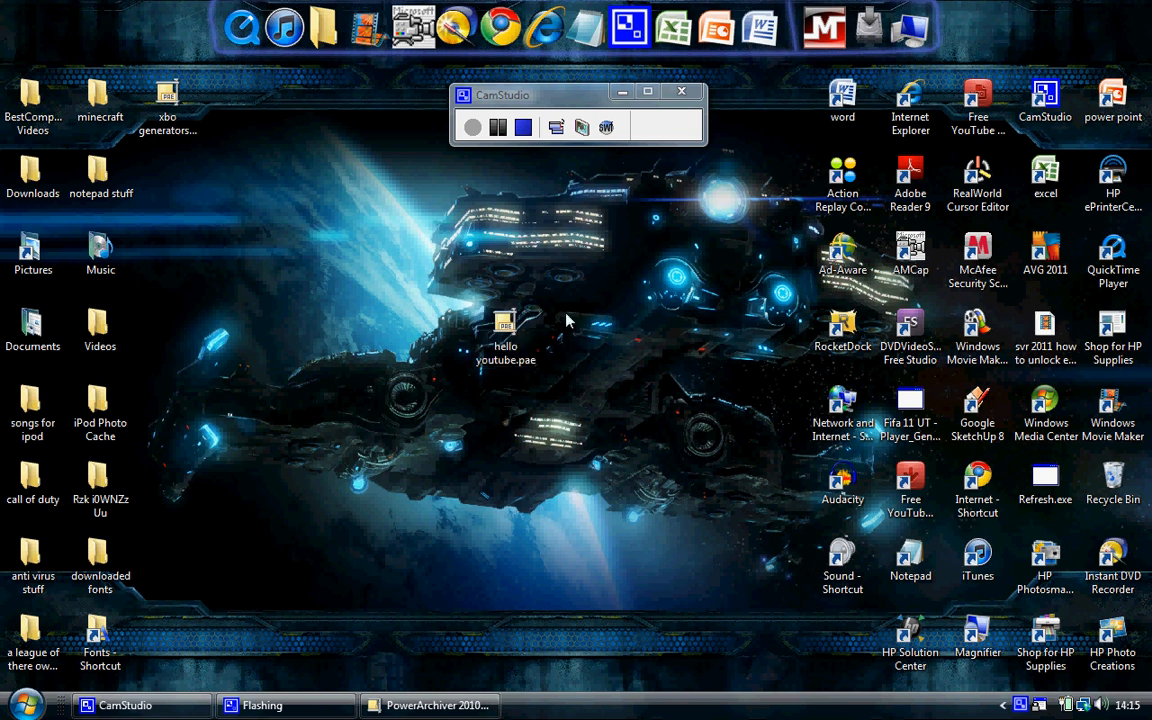
mouse_move(456, 344)
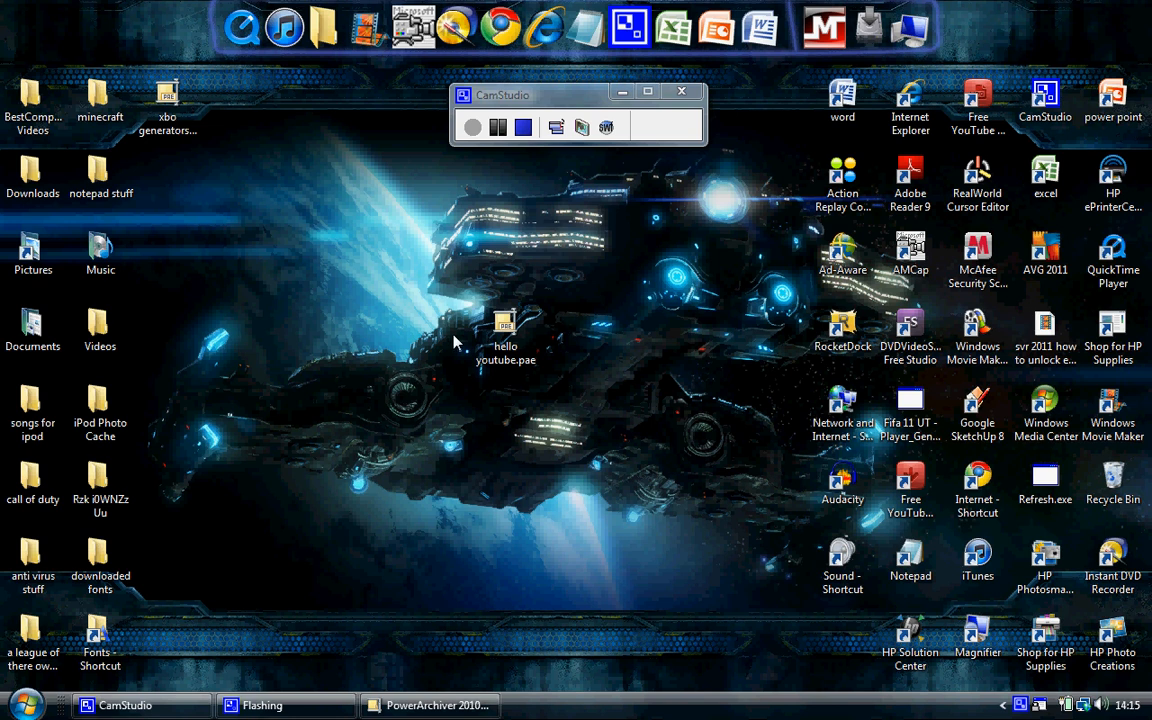
left_click(508, 330)
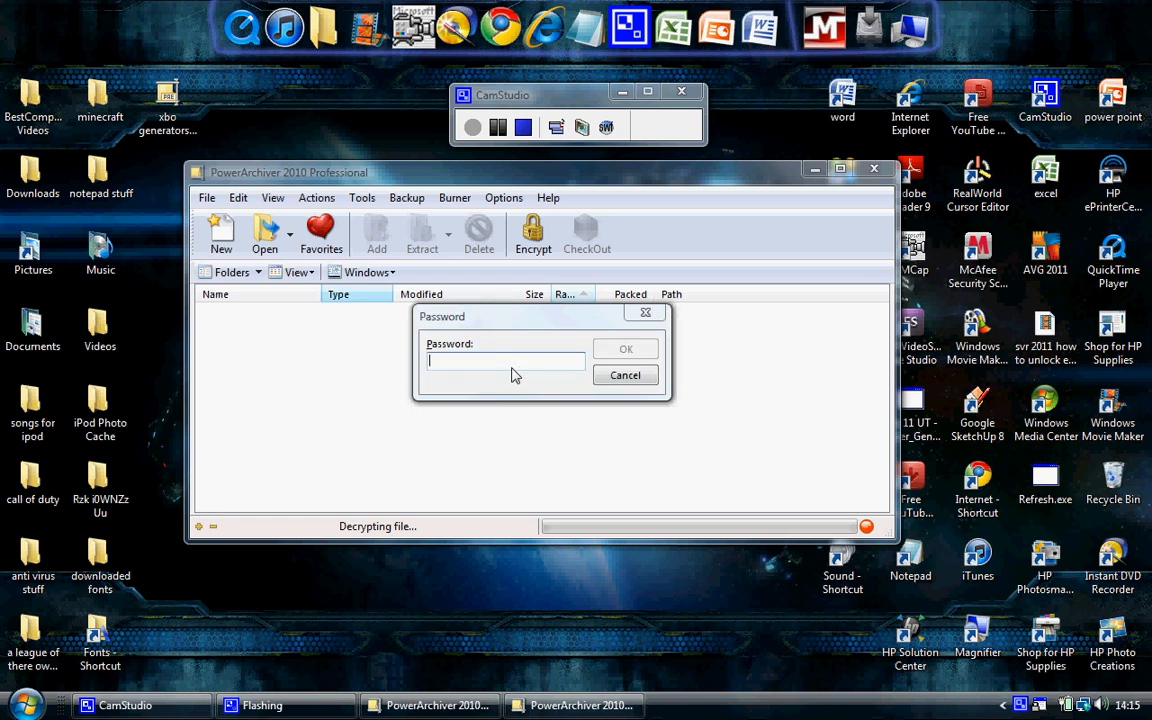
Enter the password to decrypt hello youtube.pae and decline saving it.
type("**")
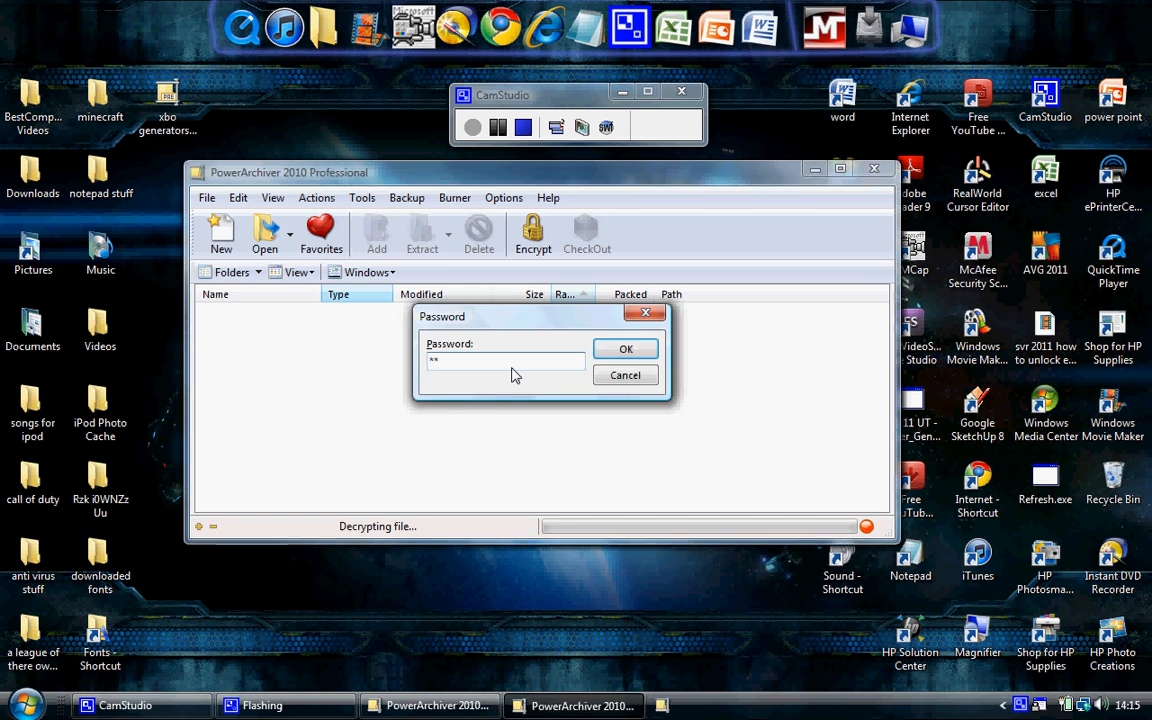
left_click(624, 348)
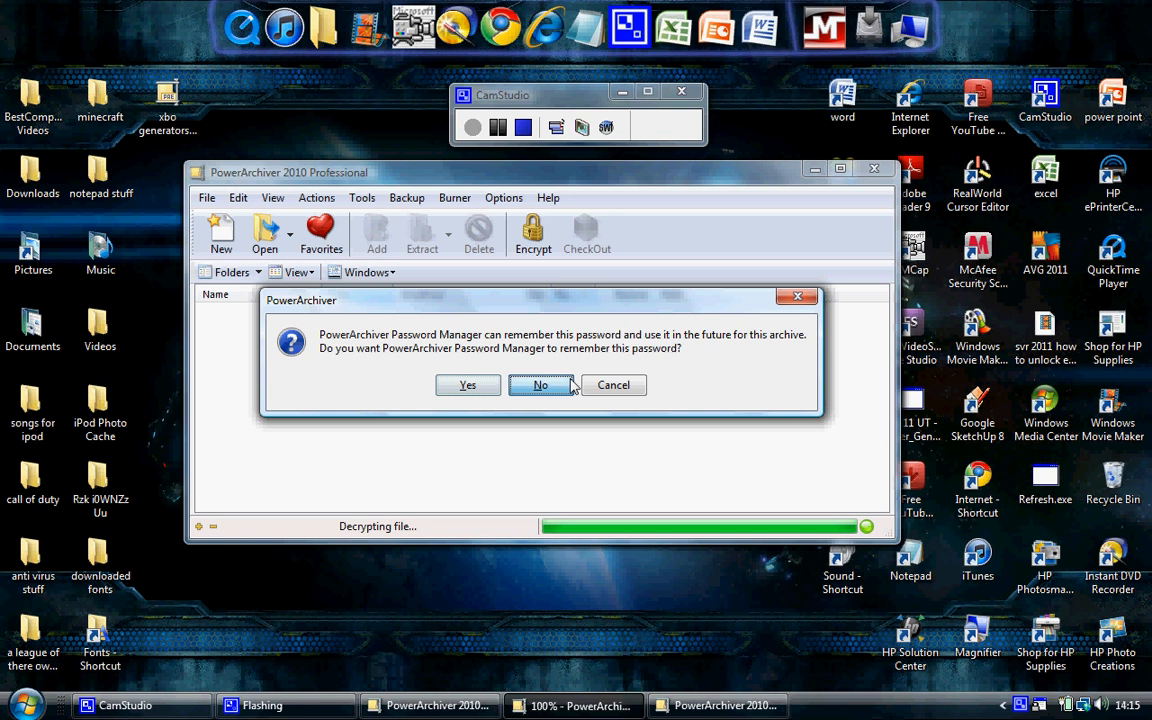
left_click(540, 384)
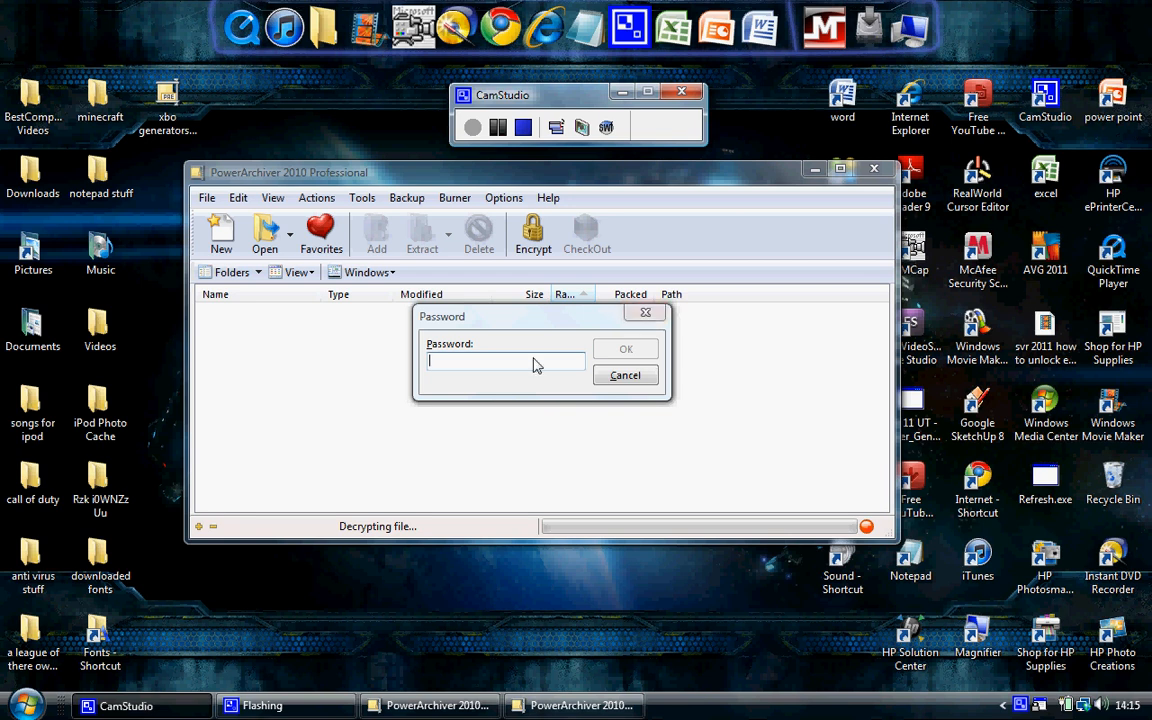
mouse_move(920, 350)
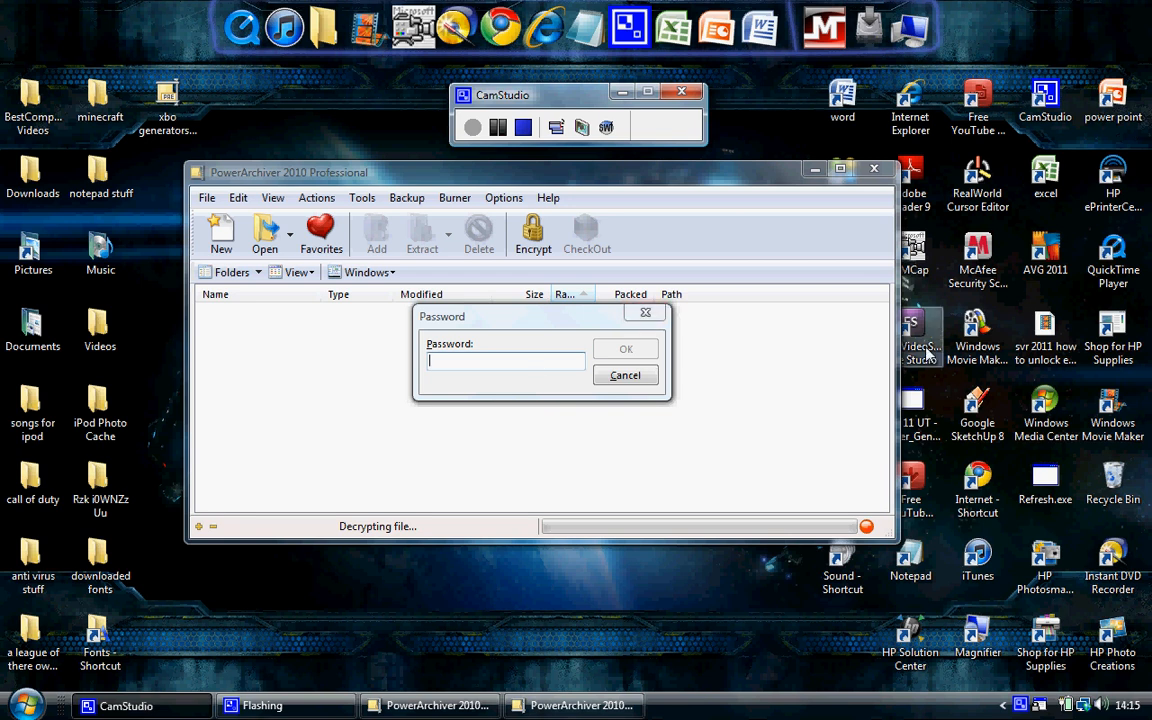
mouse_move(556, 362)
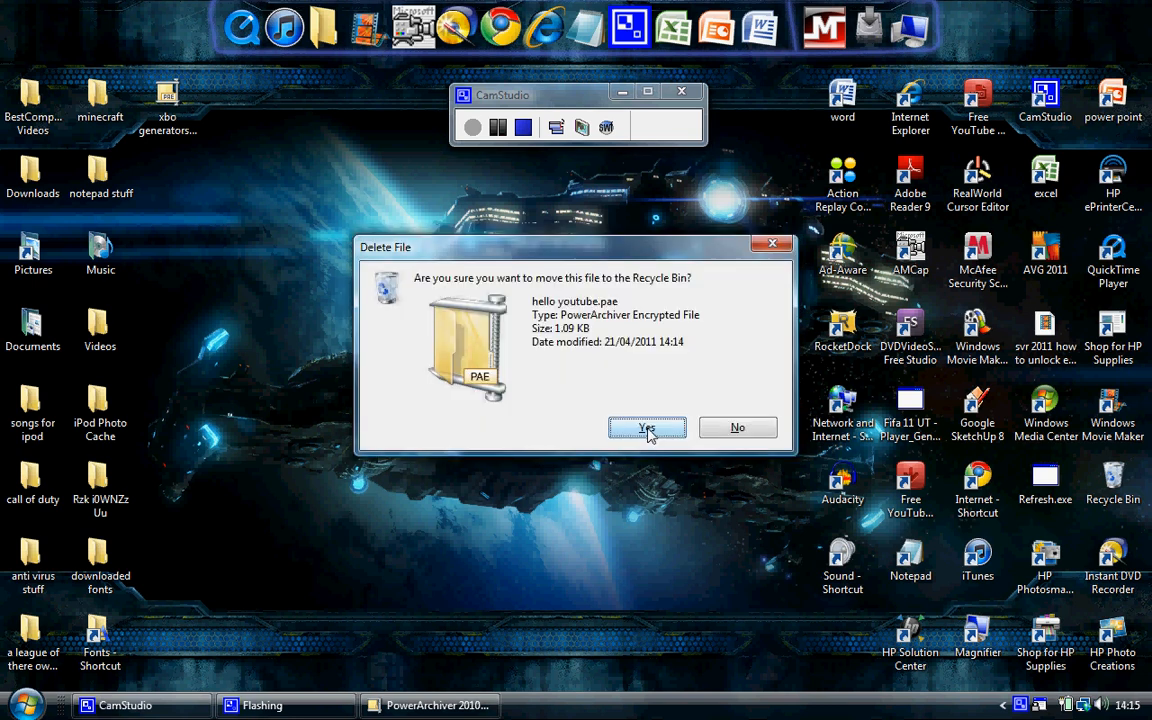
Confirm sending hello youtube.pae to the Recycle Bin.
left_click(648, 428)
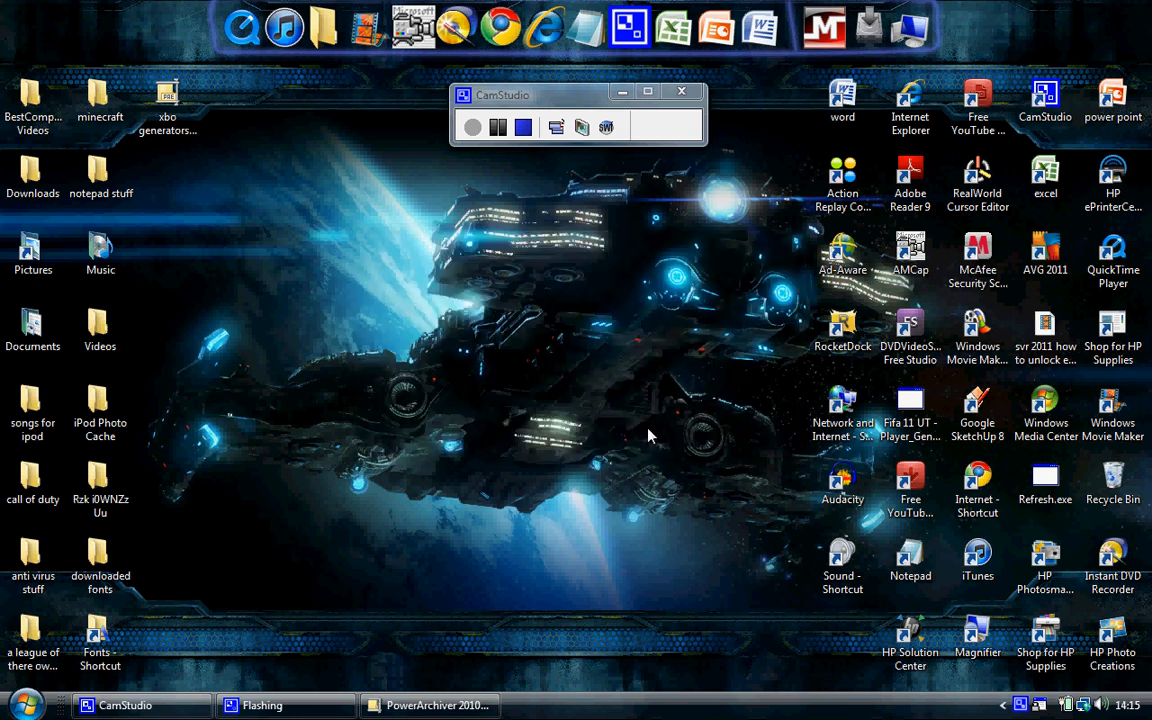